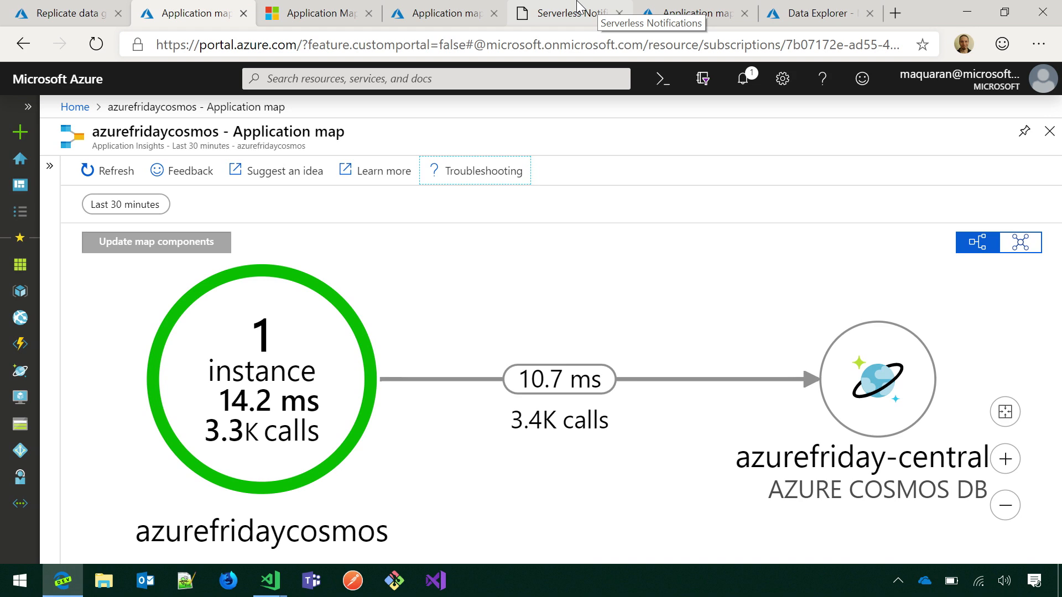
Switch to the Serverless Notifications tab to watch Central US and North Europe device readings stream.
{"action": "left_click", "coordinate": [567, 13]}
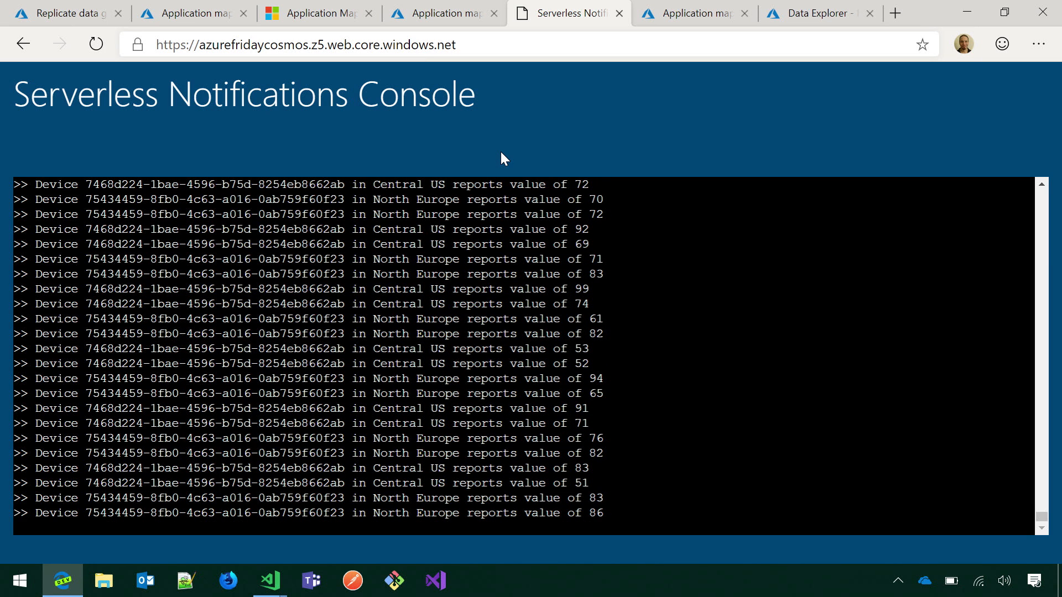
{"action": "left_click", "coordinate": [269, 580]}
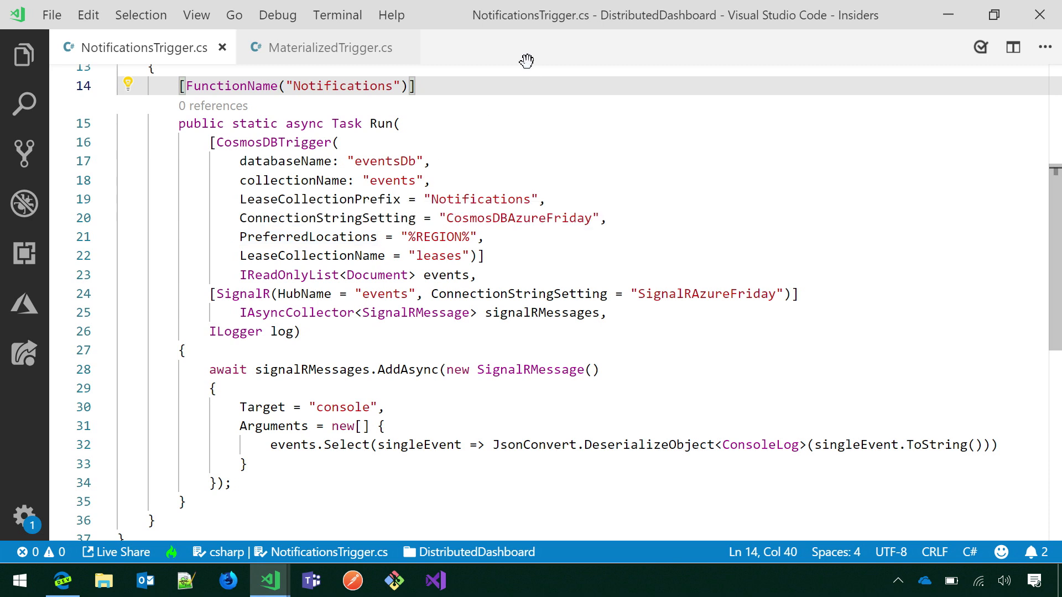
{"action": "mouse_move", "coordinate": [493, 94]}
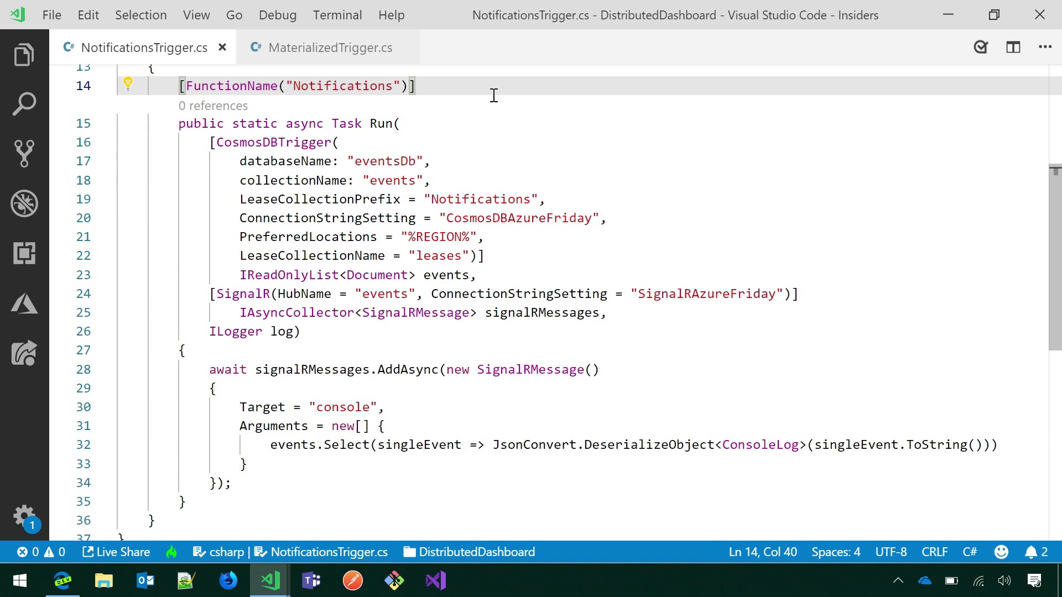
{"action": "mouse_move", "coordinate": [443, 116]}
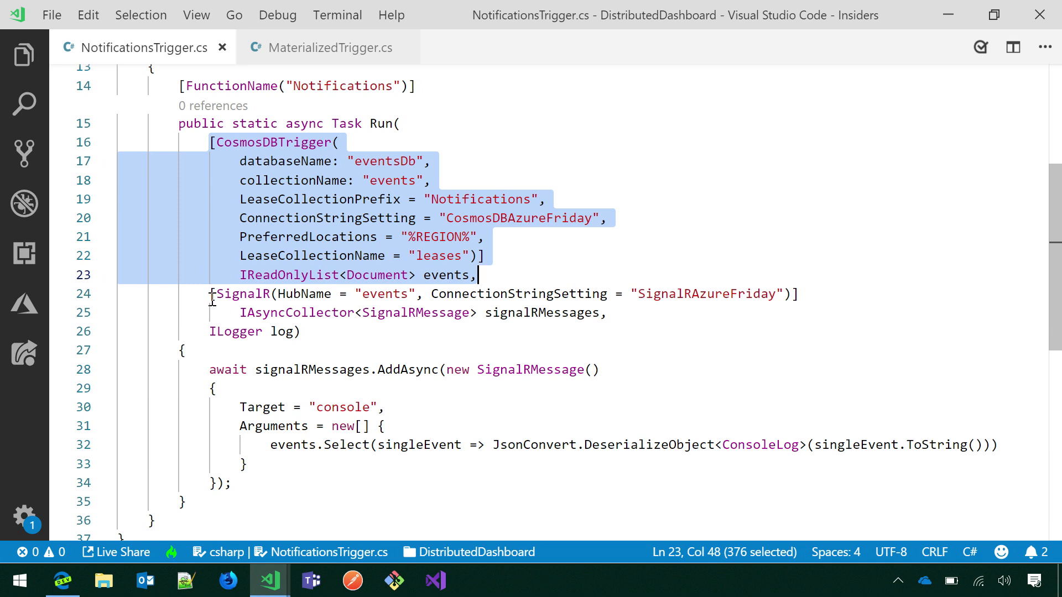
{"action": "left_click", "coordinate": [662, 312]}
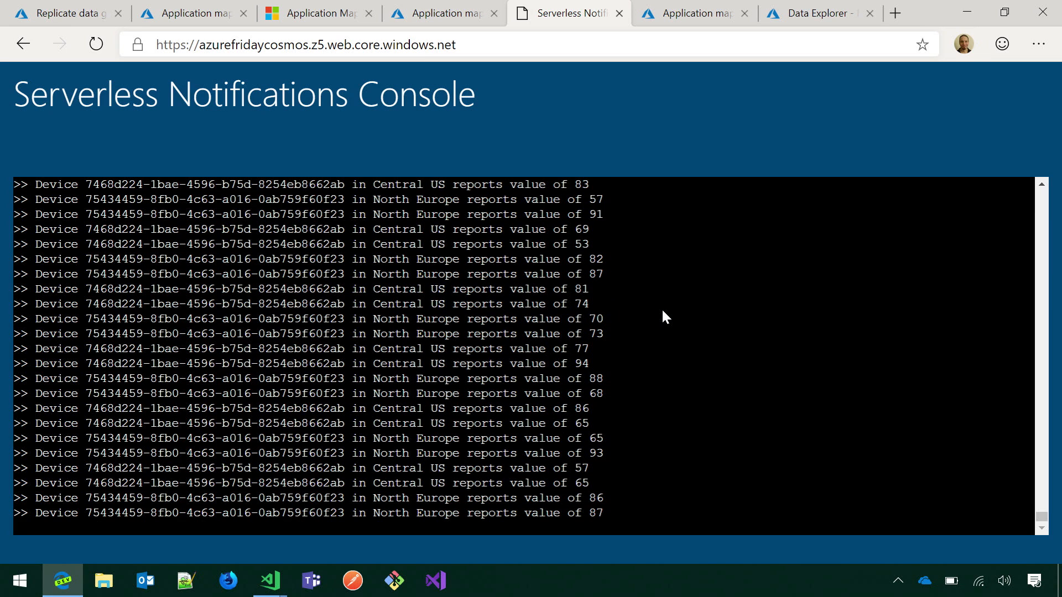
{"action": "left_click", "coordinate": [269, 580]}
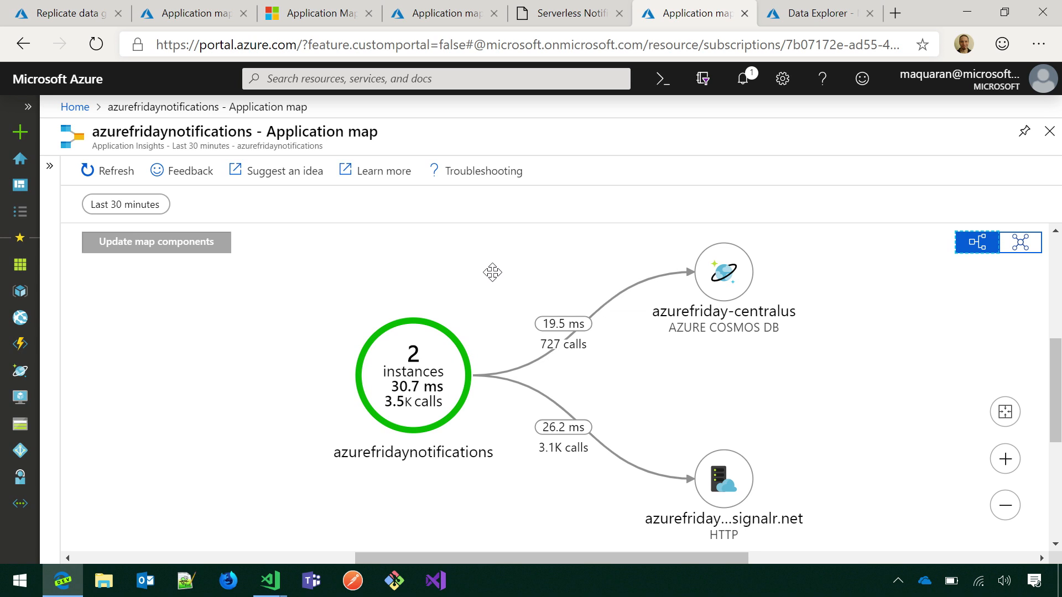
{"action": "mouse_move", "coordinate": [723, 273]}
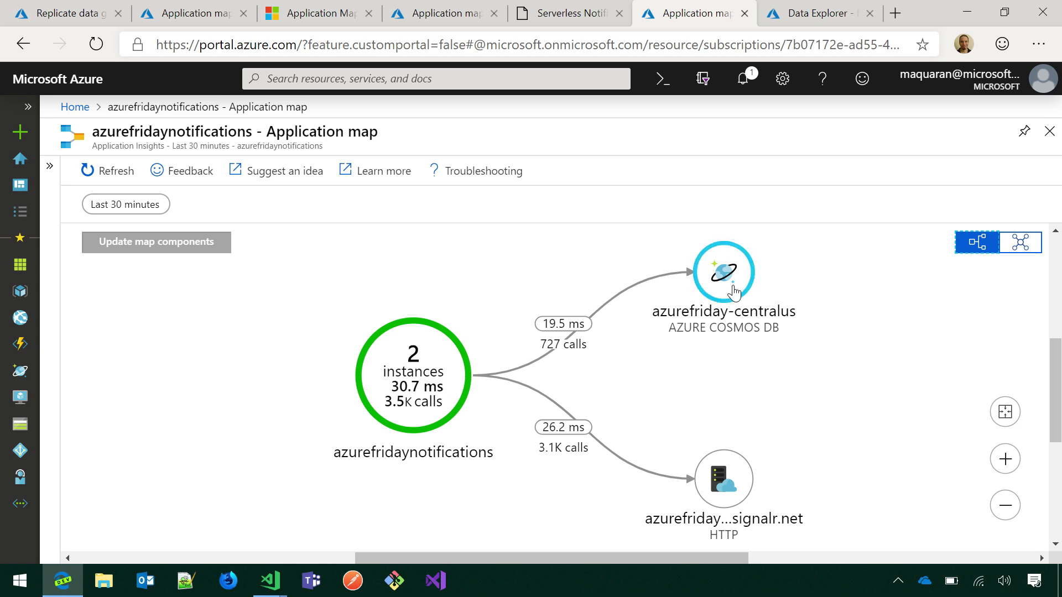
{"action": "left_click", "coordinate": [723, 272]}
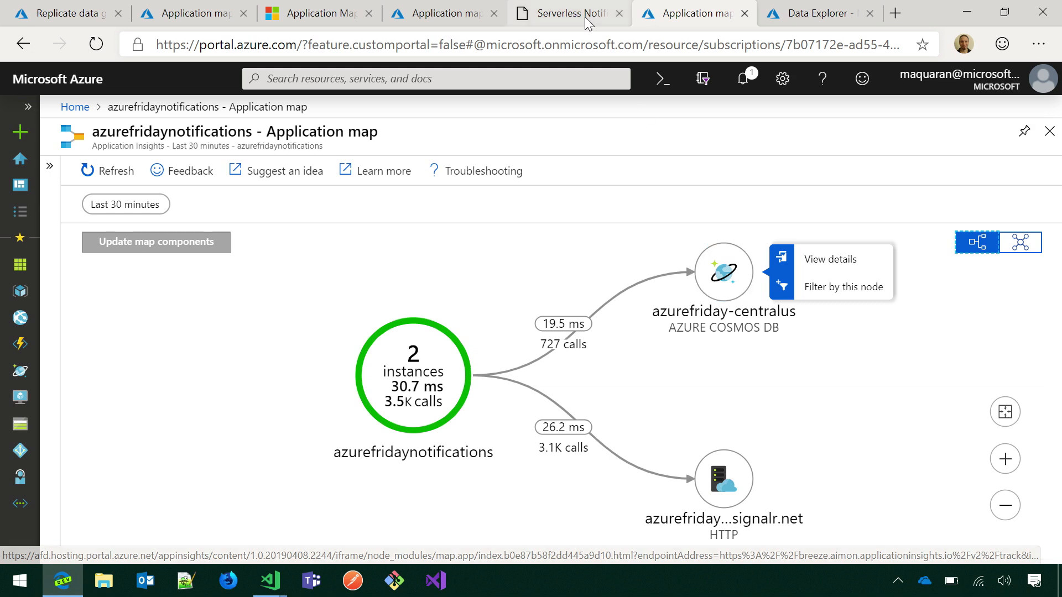
{"action": "left_click", "coordinate": [567, 12]}
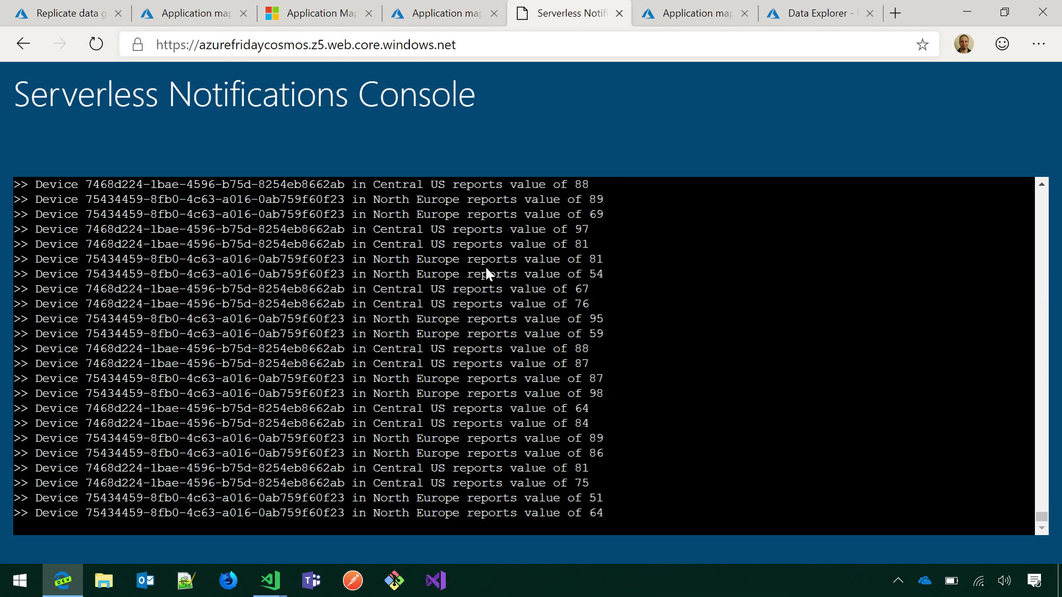